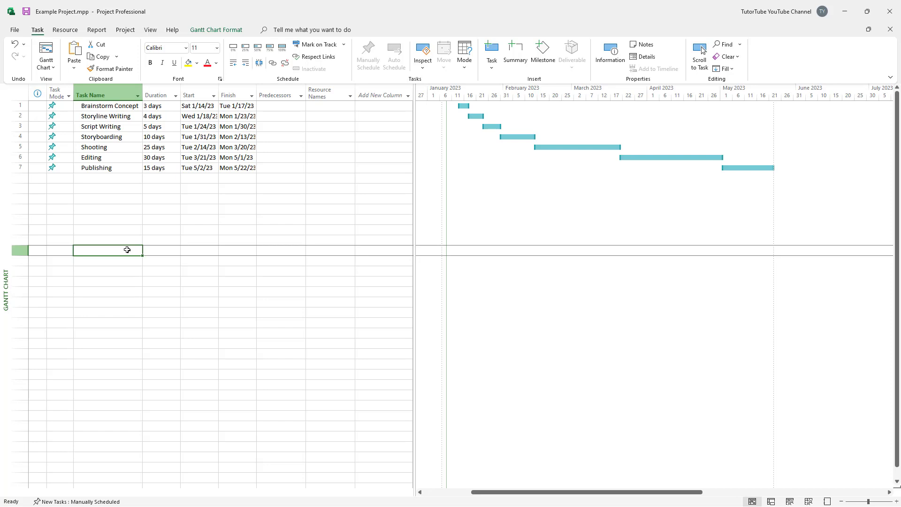
mouse_move(125, 29)
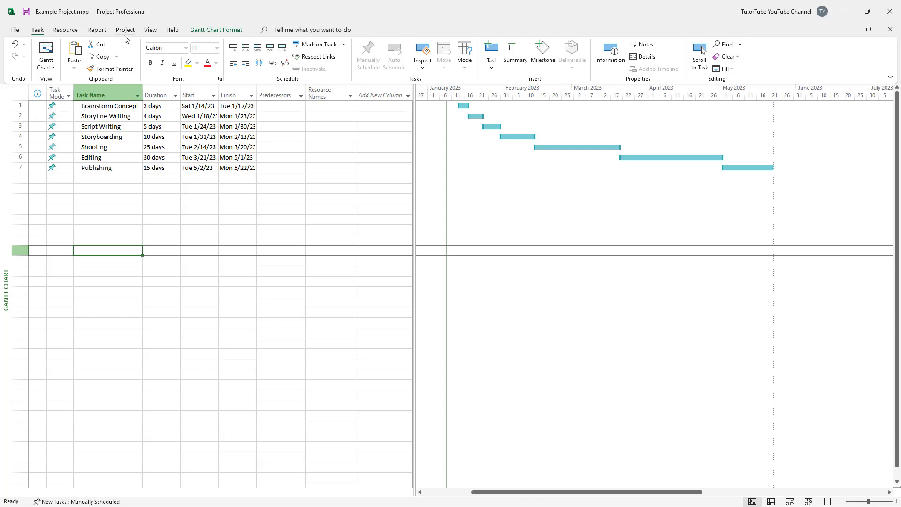
Switch to the Project ribbon to reach the Change Working Time command.
left_click(125, 29)
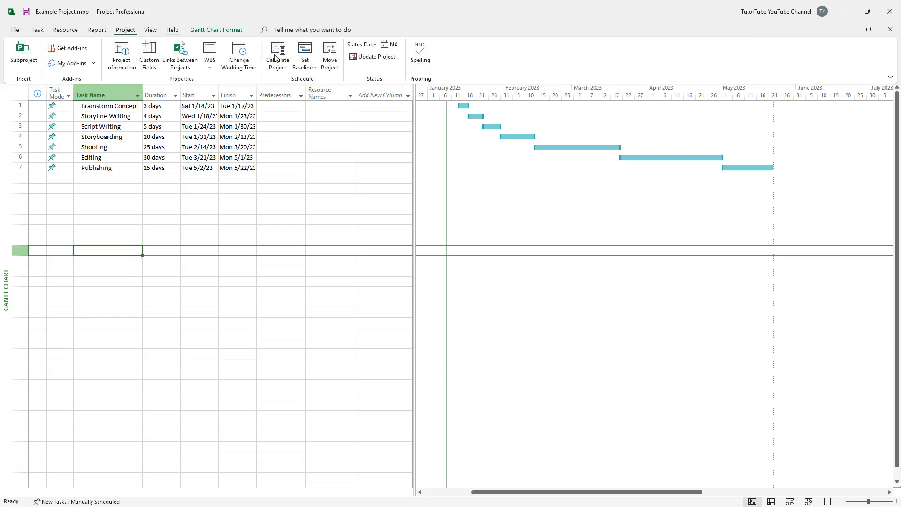
mouse_move(238, 55)
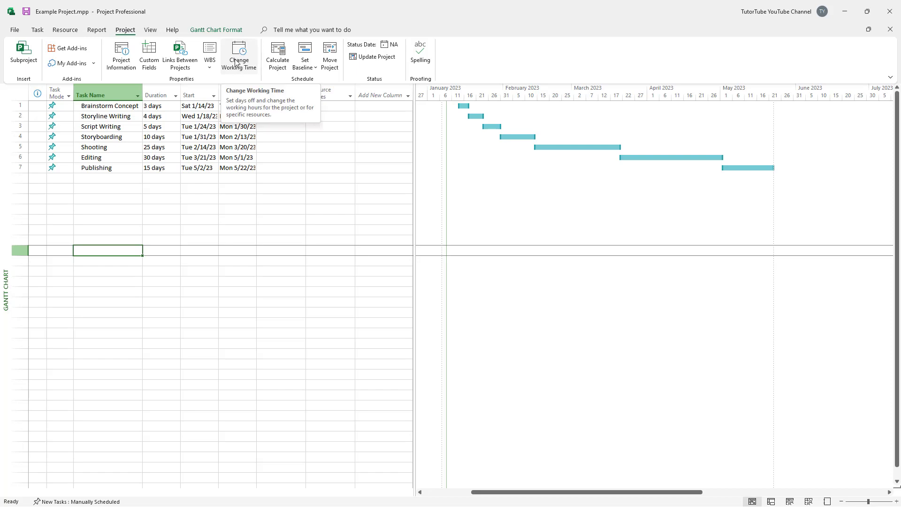
Review the 8–12 and 1–5 hours of January 13, 16 and 27 on the Standard calendar.
left_click(238, 55)
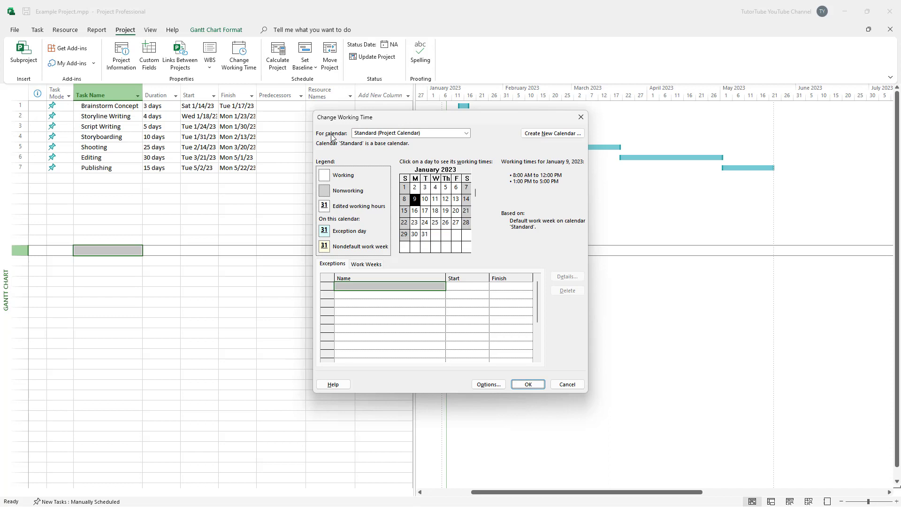
mouse_move(405, 139)
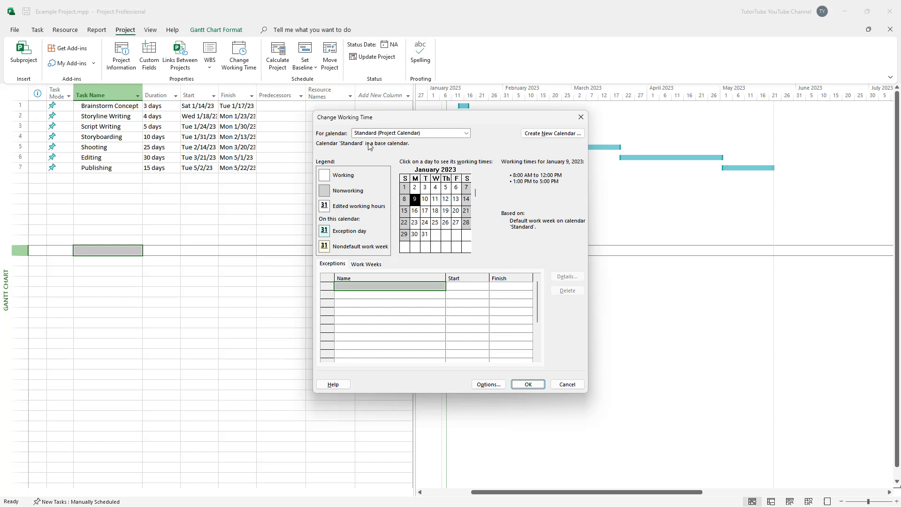
mouse_move(442, 161)
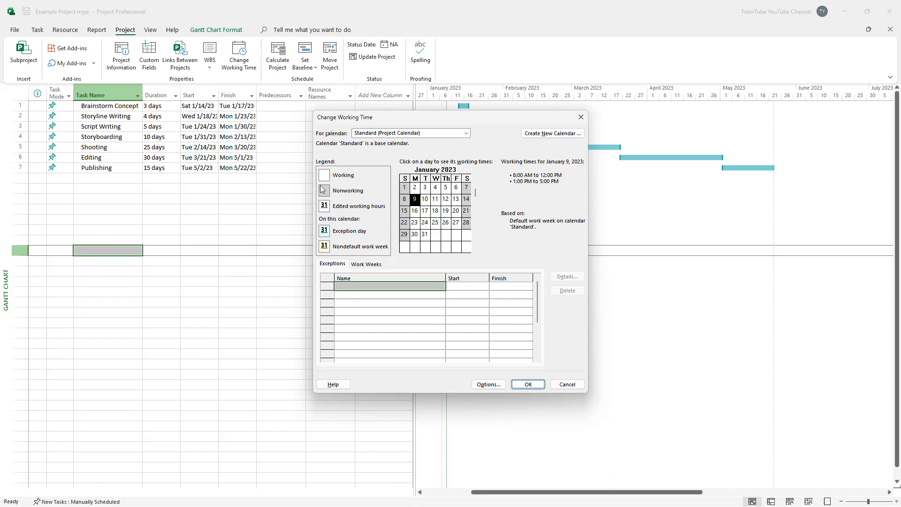
mouse_move(485, 191)
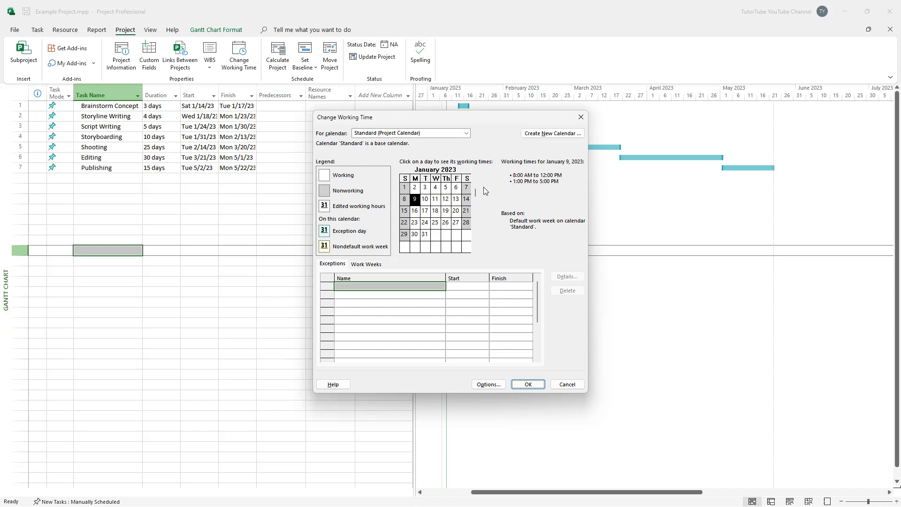
left_click(435, 210)
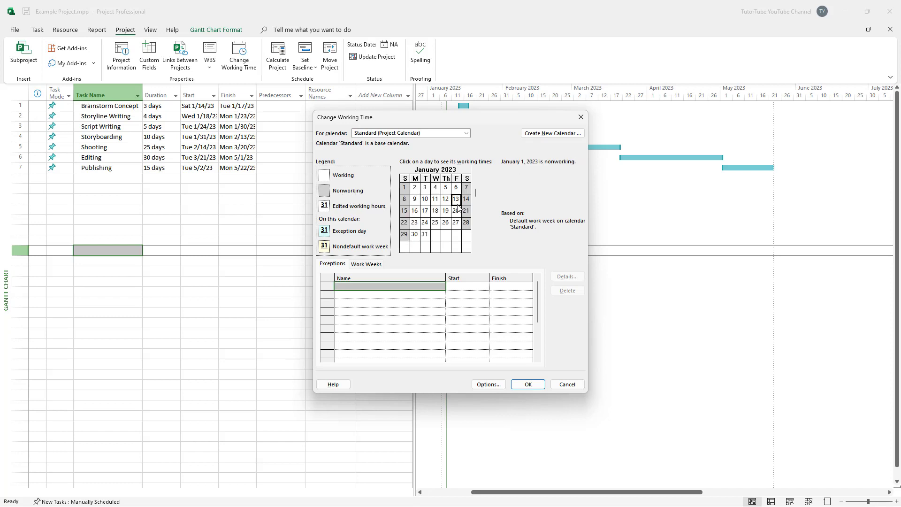
left_click(414, 210)
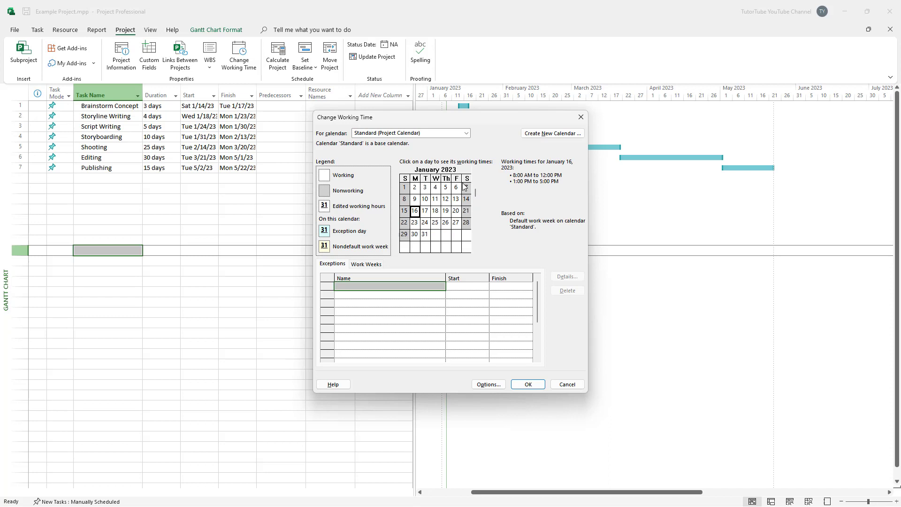
left_click(456, 222)
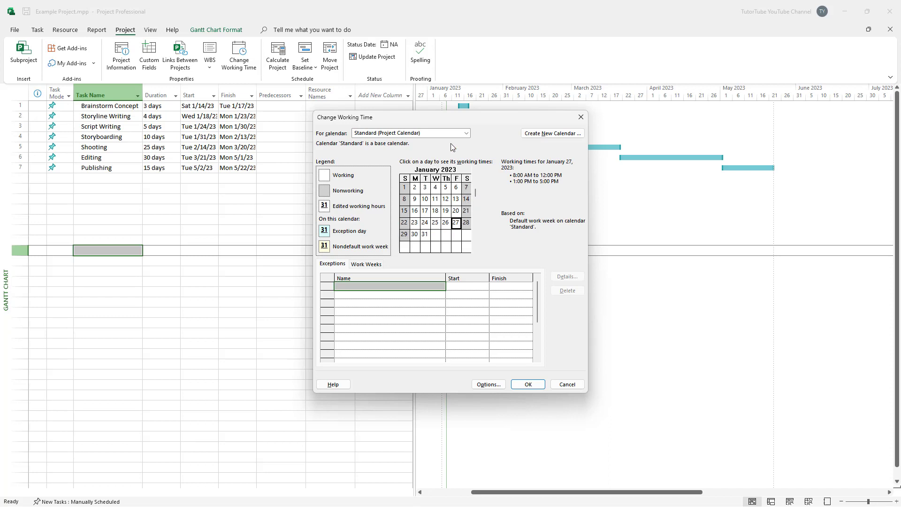
left_click(467, 132)
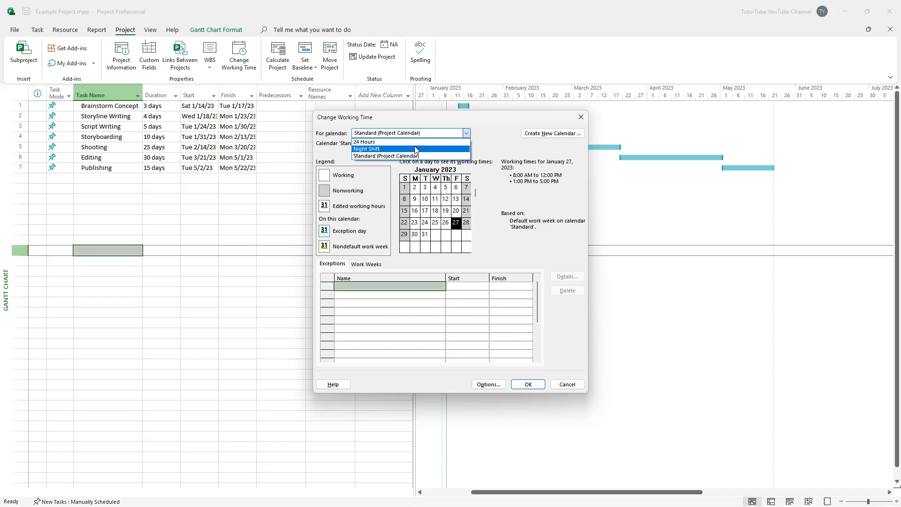
left_click(366, 149)
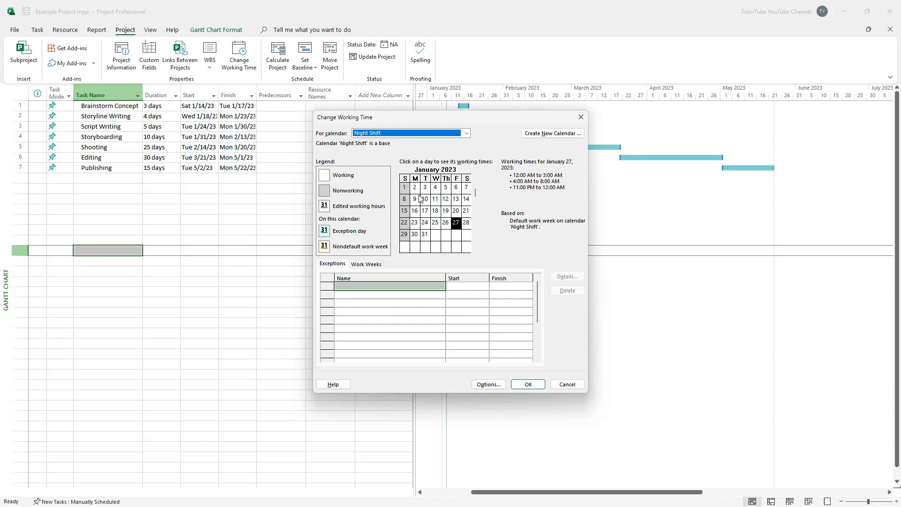
mouse_move(469, 184)
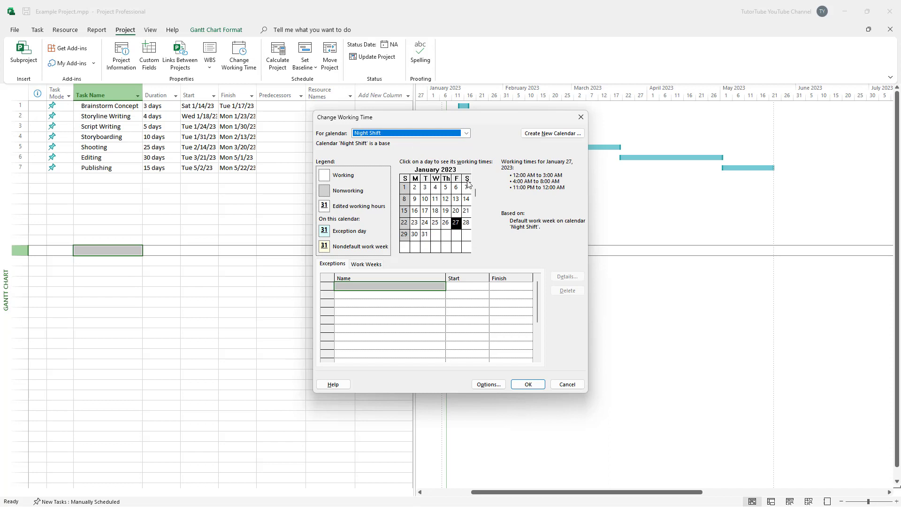
left_click(466, 132)
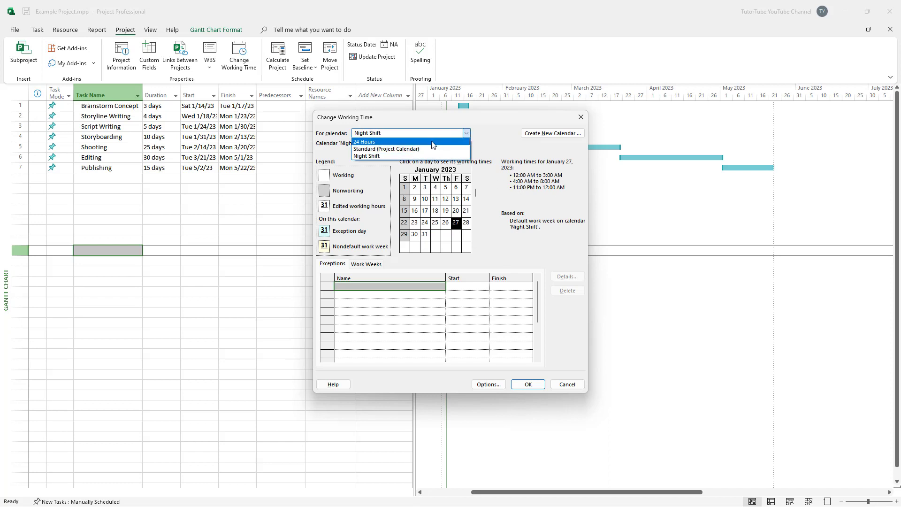
left_click(363, 142)
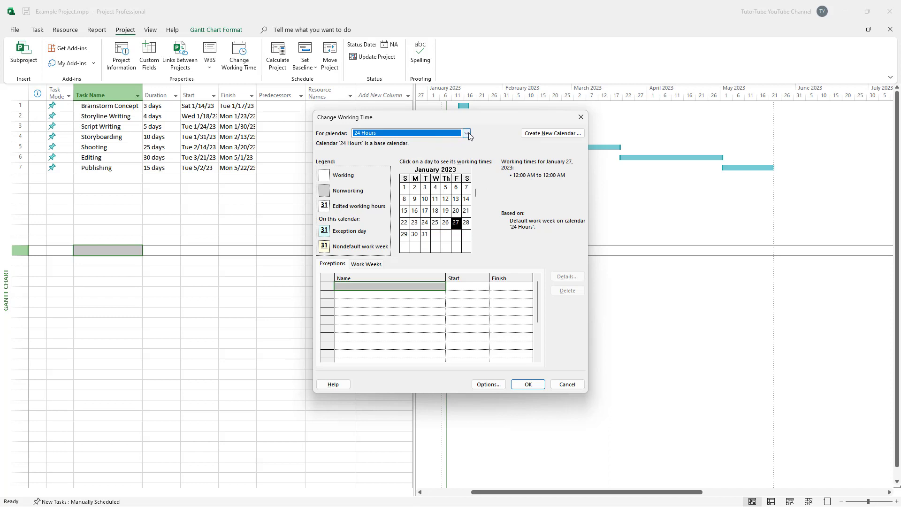
left_click(466, 133)
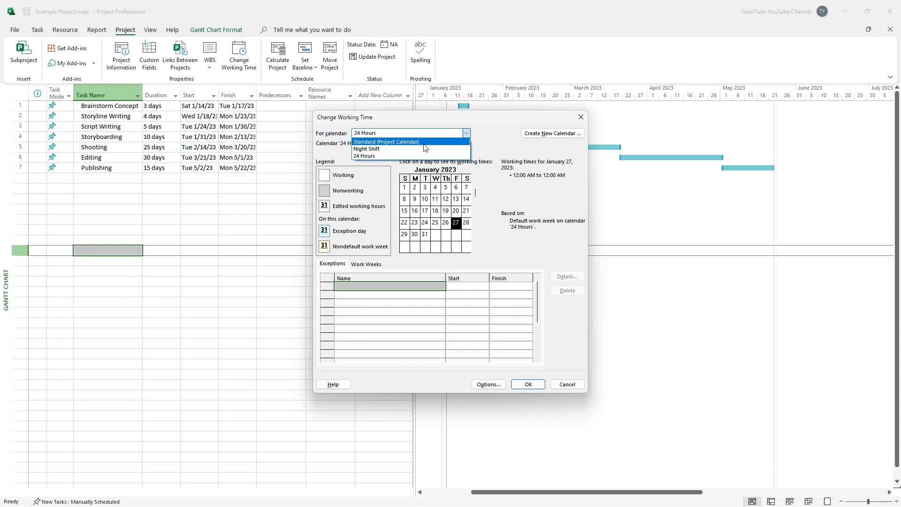
left_click(386, 141)
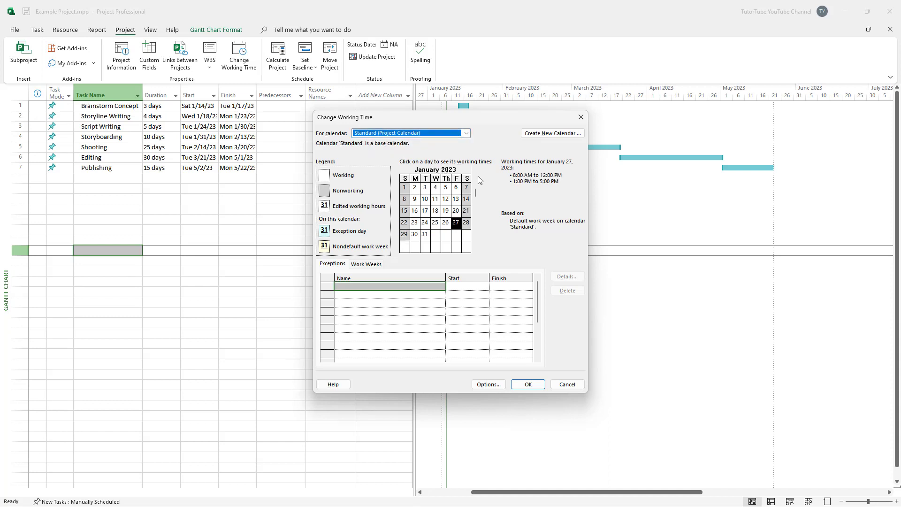
mouse_move(537, 184)
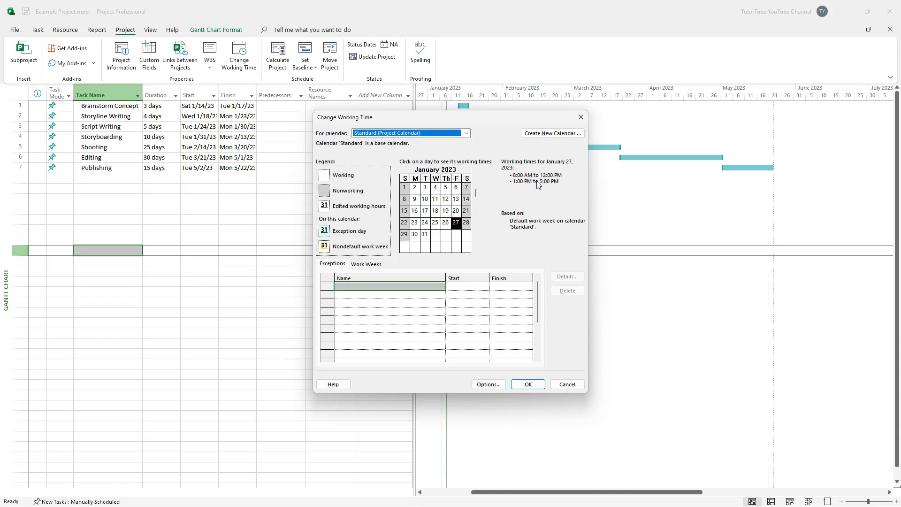
mouse_move(542, 167)
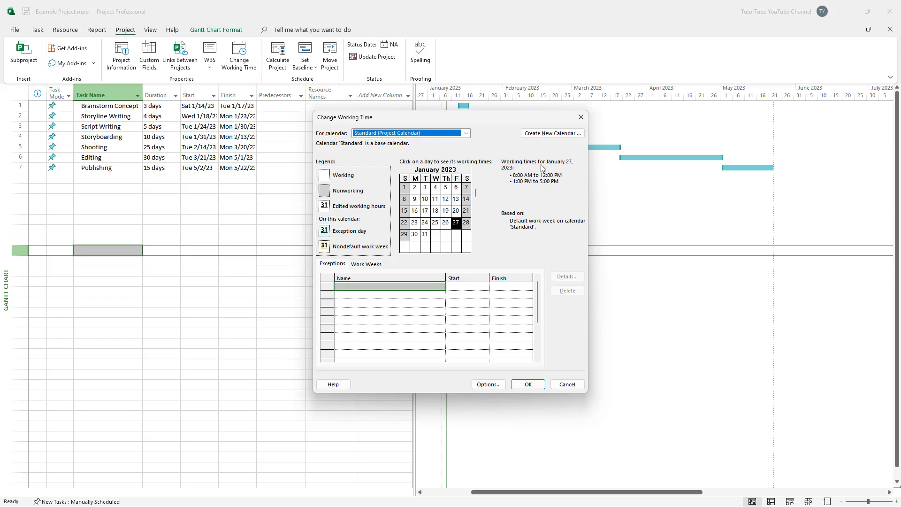
Show January 4, 2023 with its 8–12 and 1–5 working hours on the Standard calendar.
left_click(435, 188)
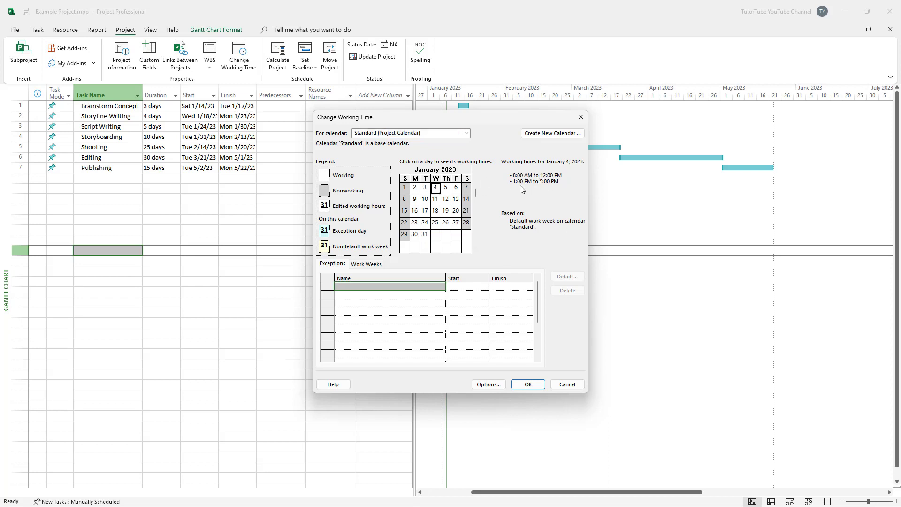
mouse_move(559, 180)
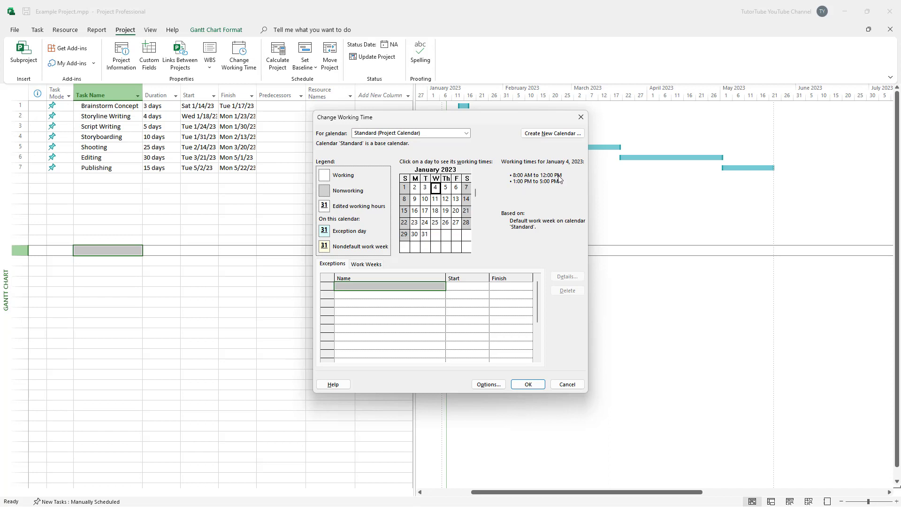
mouse_move(520, 189)
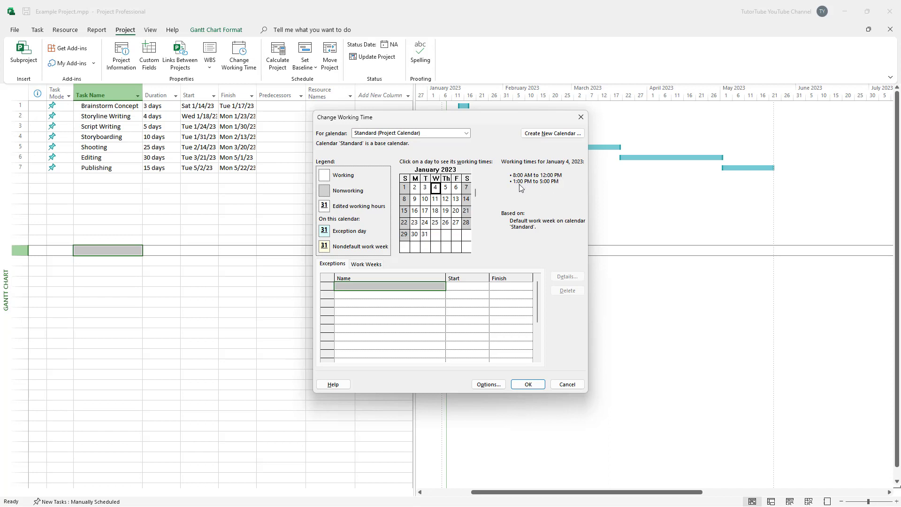
mouse_move(549, 192)
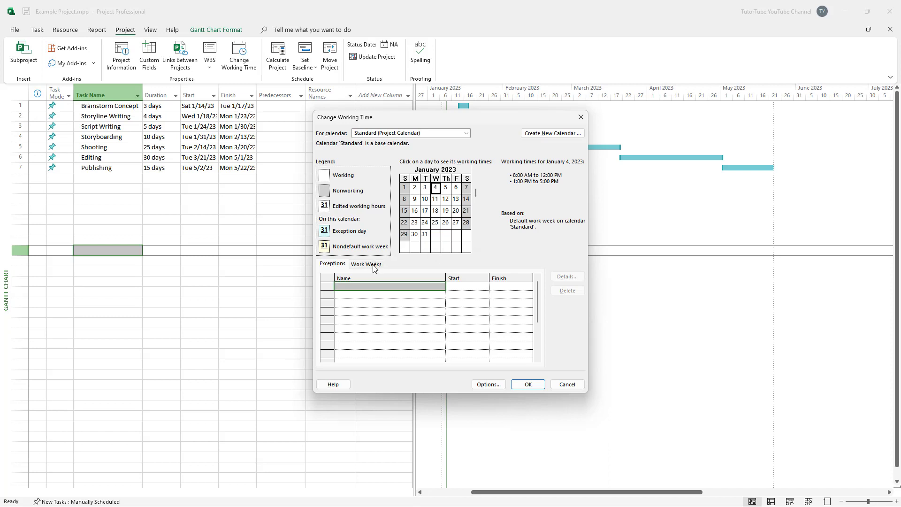
Show the Standard calendar's work weeks and edit the [Default] week's details.
left_click(366, 264)
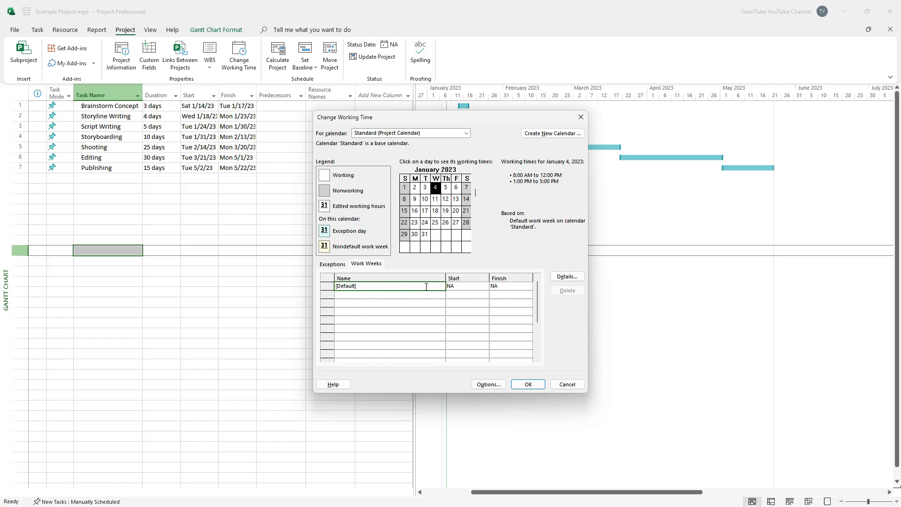
left_click(566, 276)
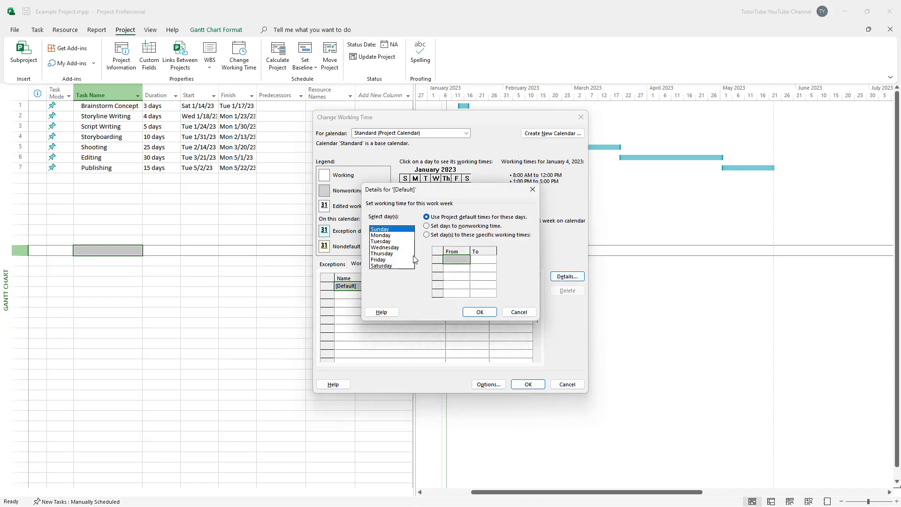
Set the chosen weekdays to nonworking time, dismissing the working-day warning and dropping Monday.
left_click(384, 246)
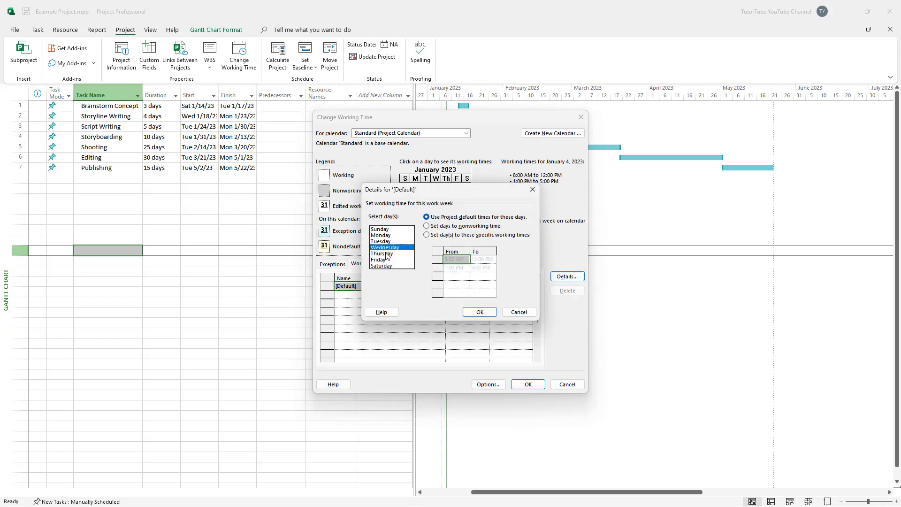
left_click(381, 253)
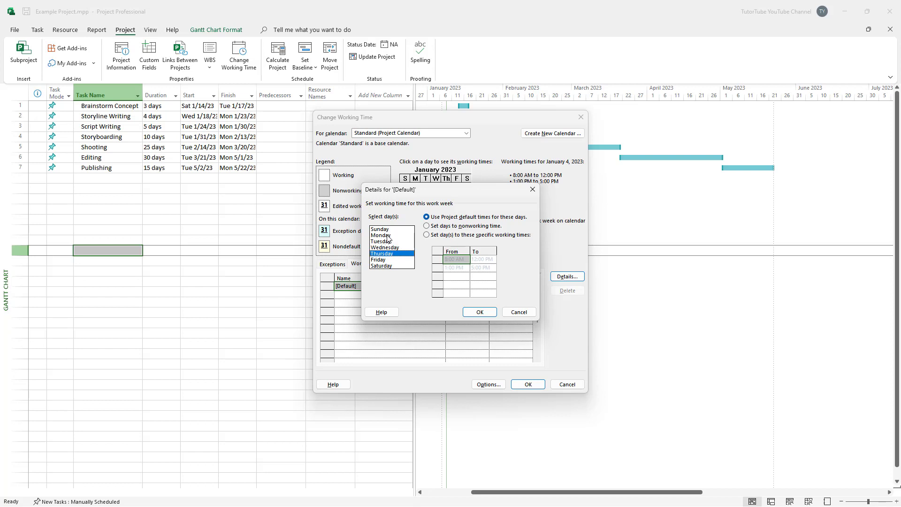
mouse_move(388, 240)
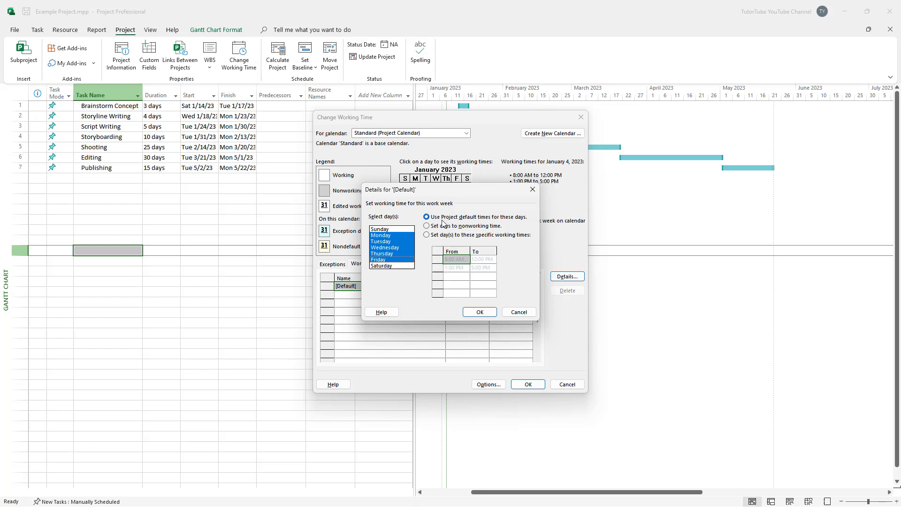
mouse_move(518, 224)
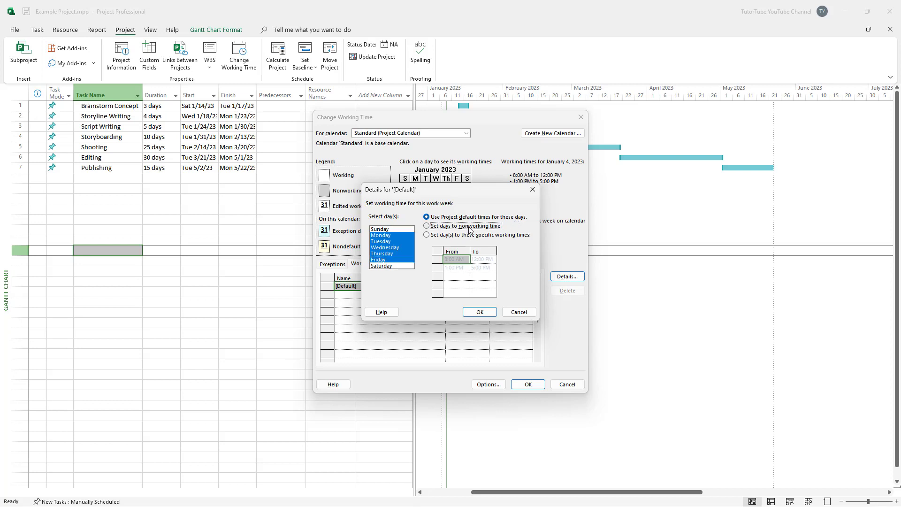
left_click(426, 226)
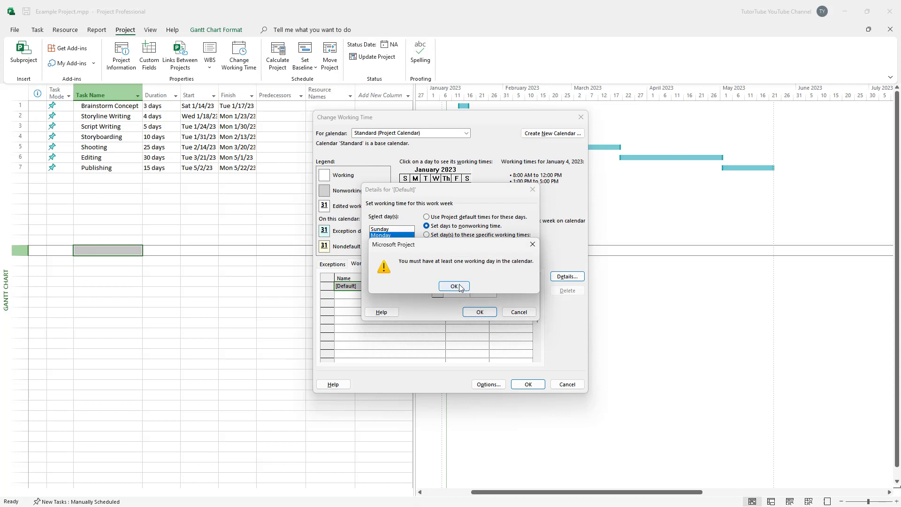
left_click(453, 287)
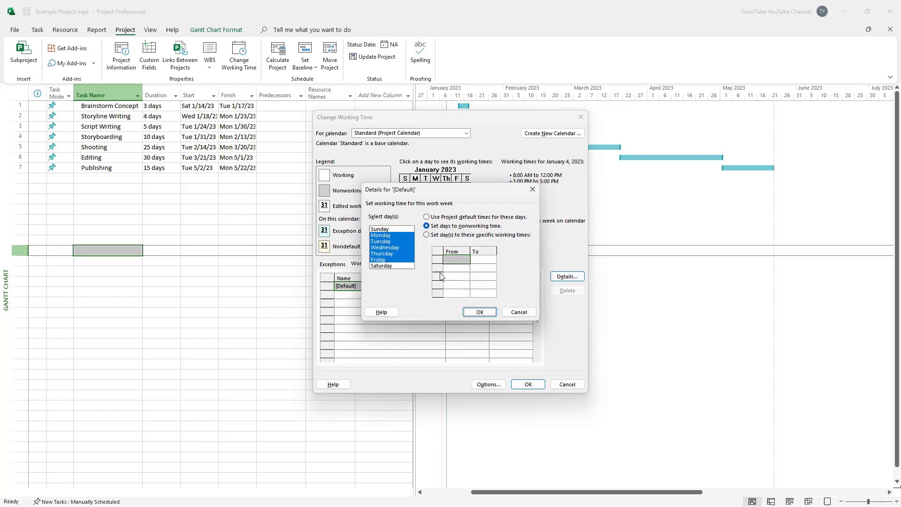
left_click(382, 264)
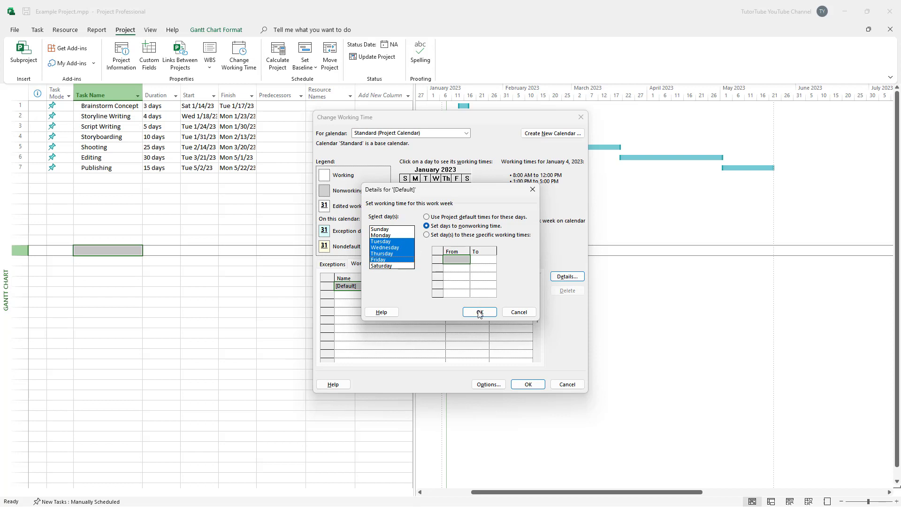
Confirm the nonworking weekdays despite the warning so January 4, 2023 reads as nonworking.
left_click(478, 312)
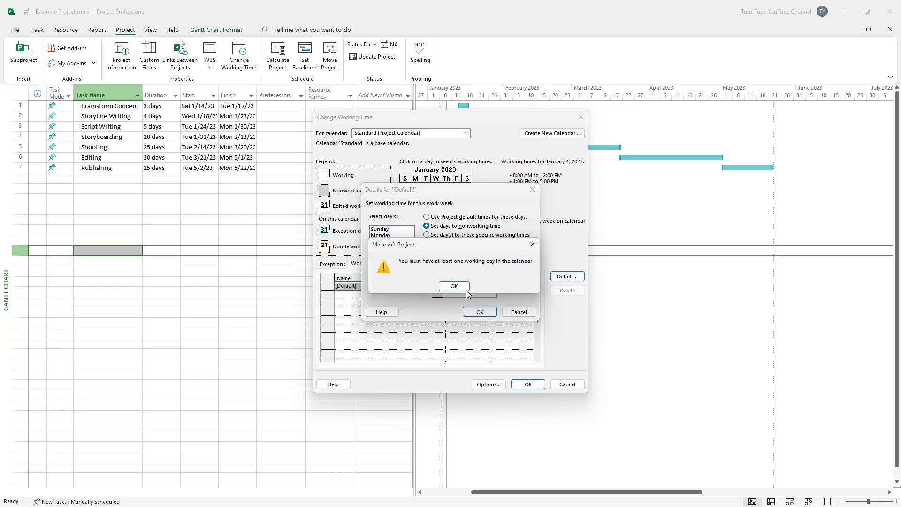
left_click(453, 285)
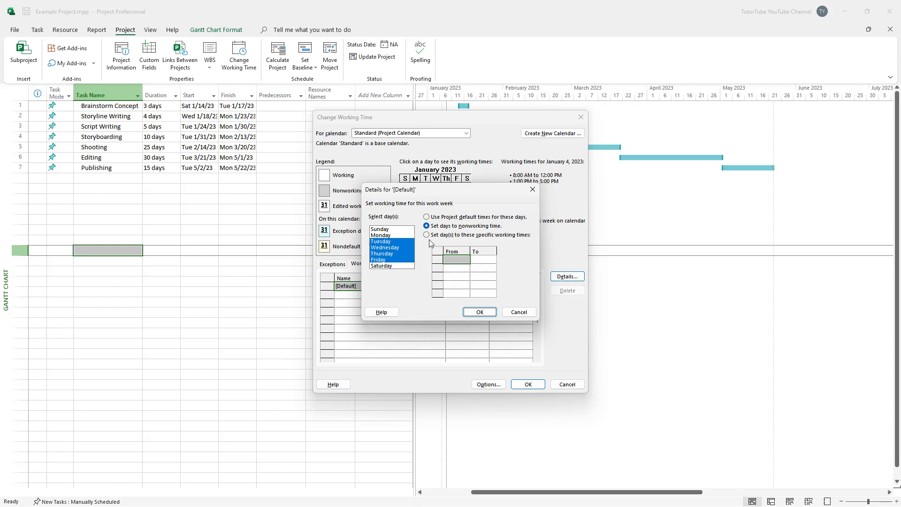
left_click(380, 234)
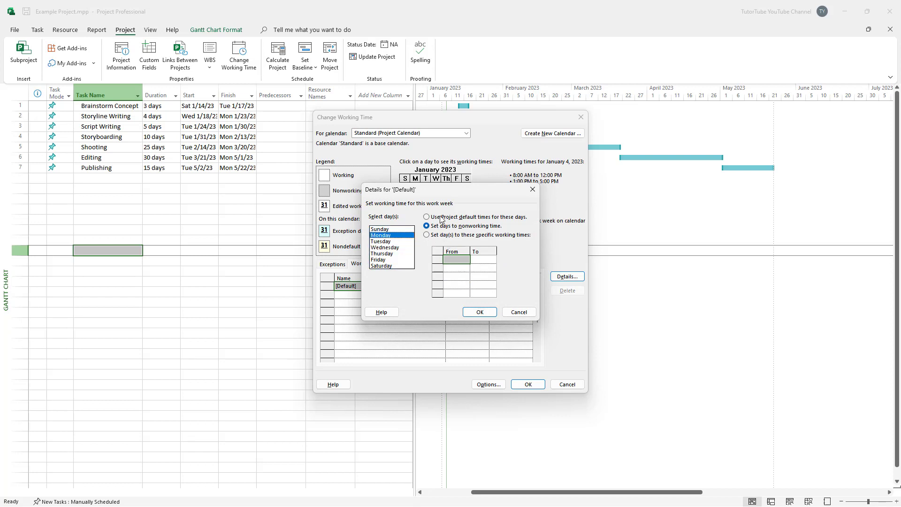
left_click(478, 312)
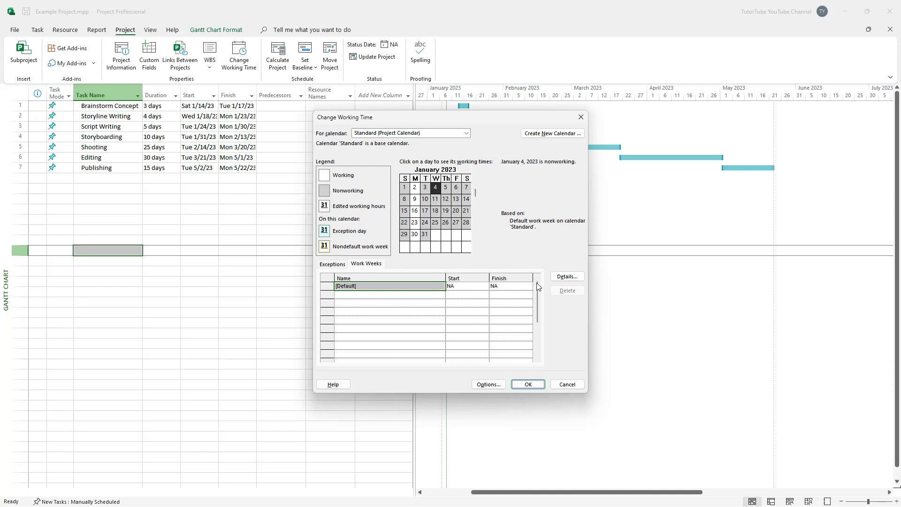
Give the default week's weekdays specific times with a morning period of 9:00 AM–12:30 PM.
left_click(566, 276)
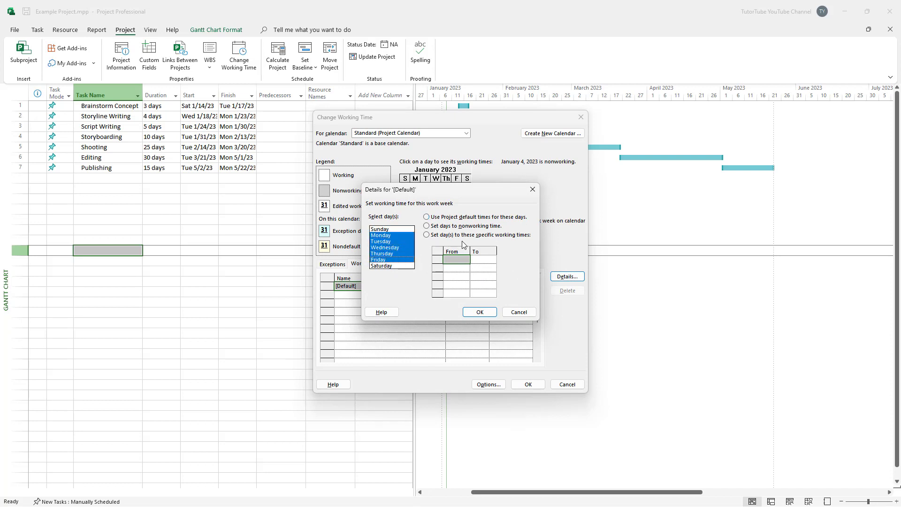
left_click(426, 235)
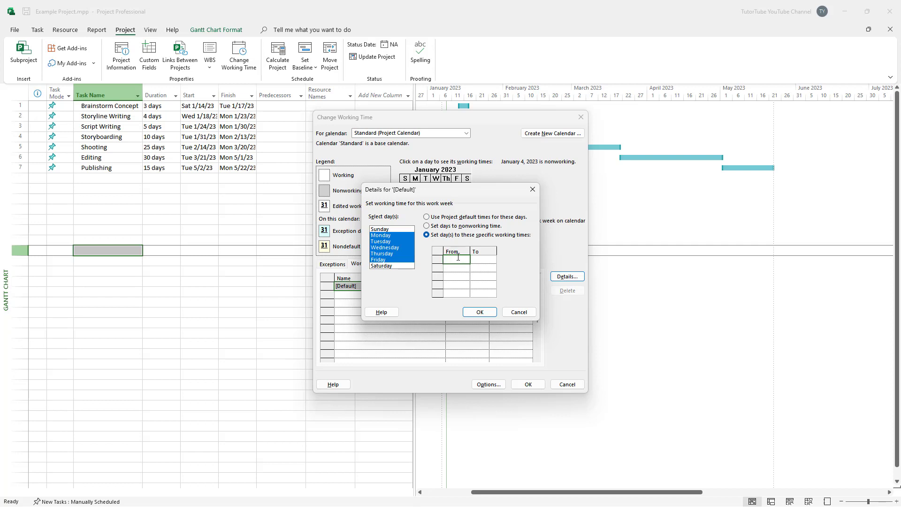
type("9:00")
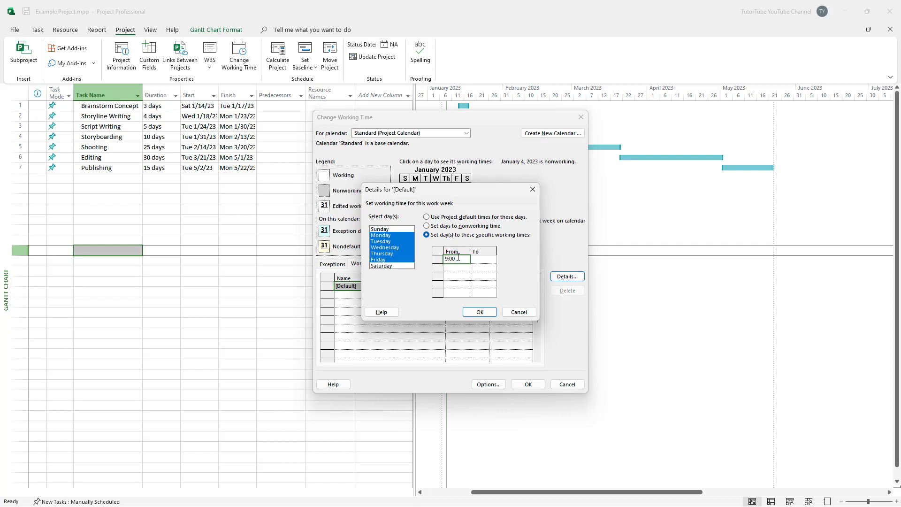
type("10:00 AM")
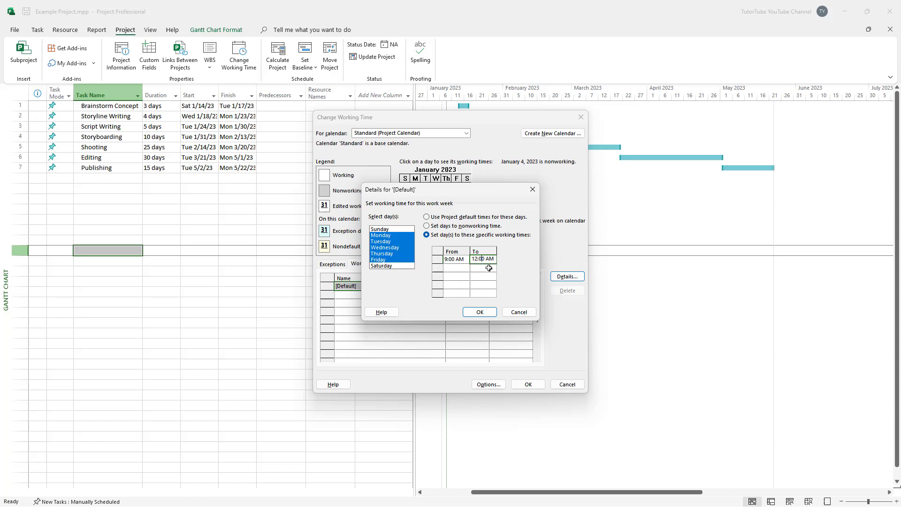
type("12:30 AM")
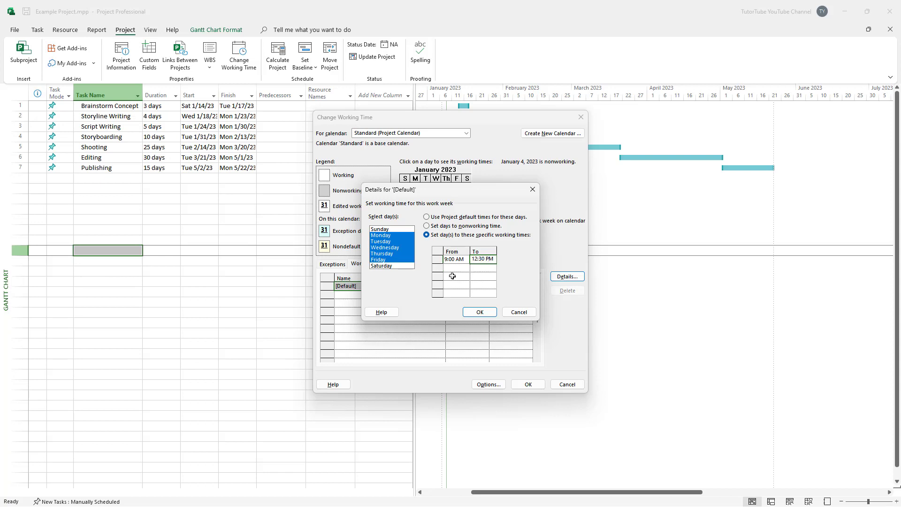
Add the afternoon period 1:15 PM–6:00 PM and confirm the weekday working times.
left_click(452, 259)
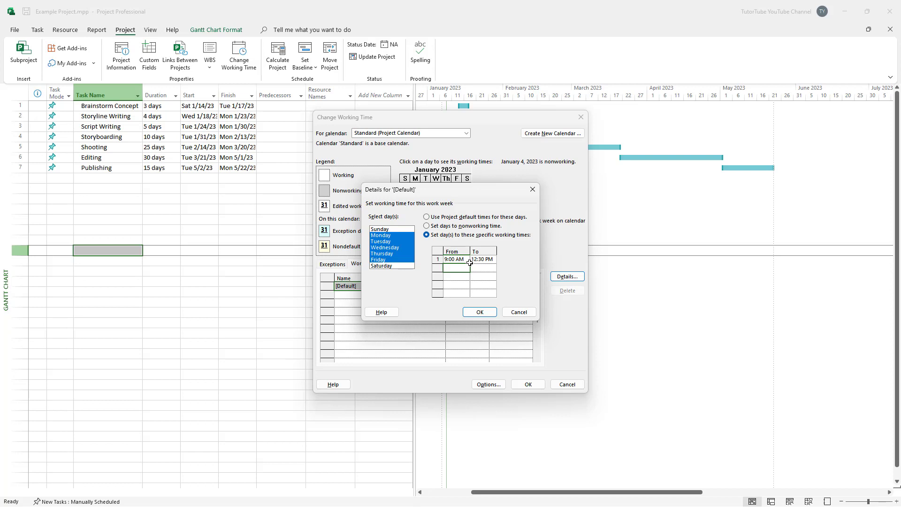
type("13:15")
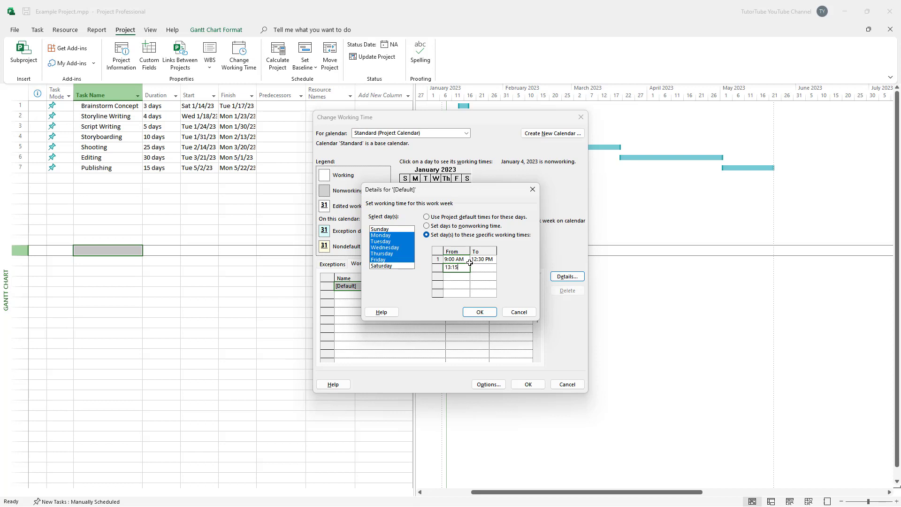
type("2:15 PM")
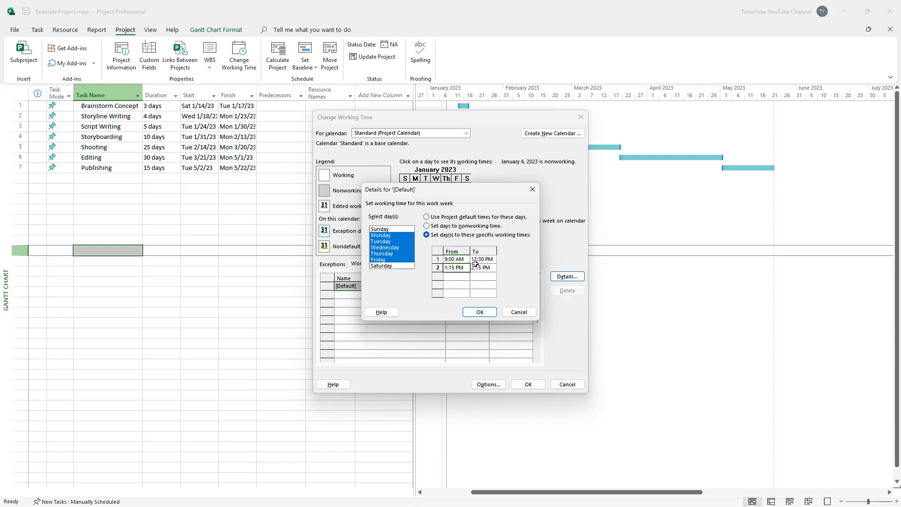
left_click(481, 268)
type("6")
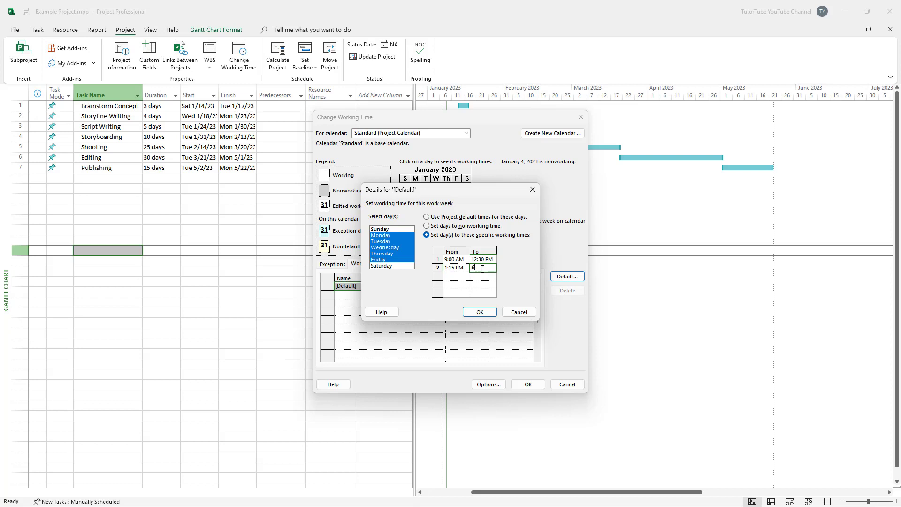
type(":00 PM")
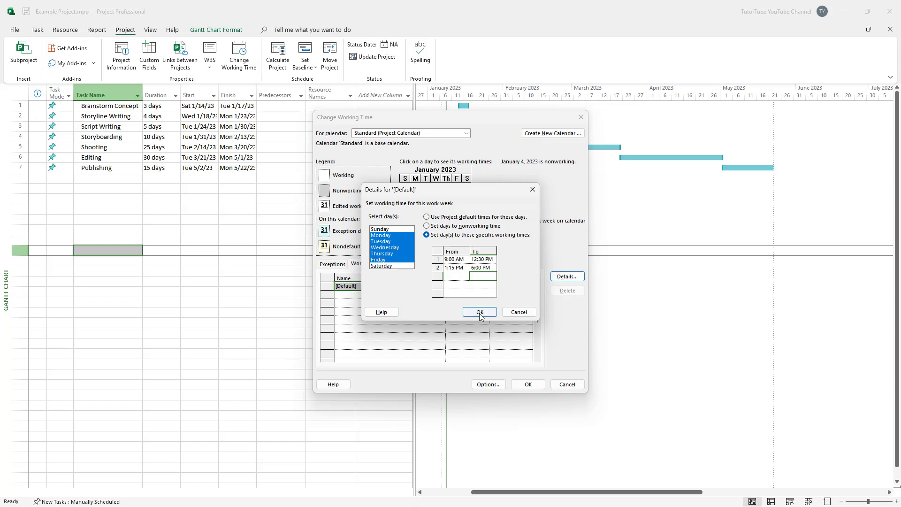
left_click(479, 311)
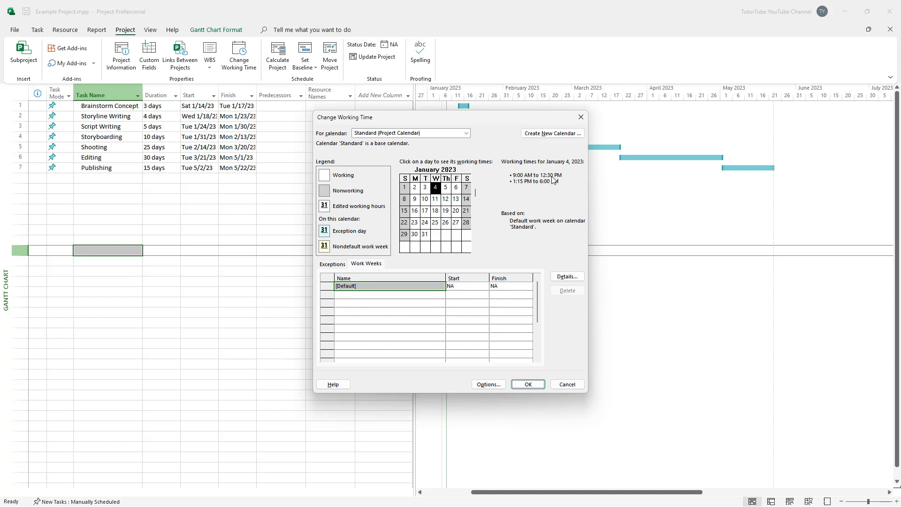
mouse_move(526, 210)
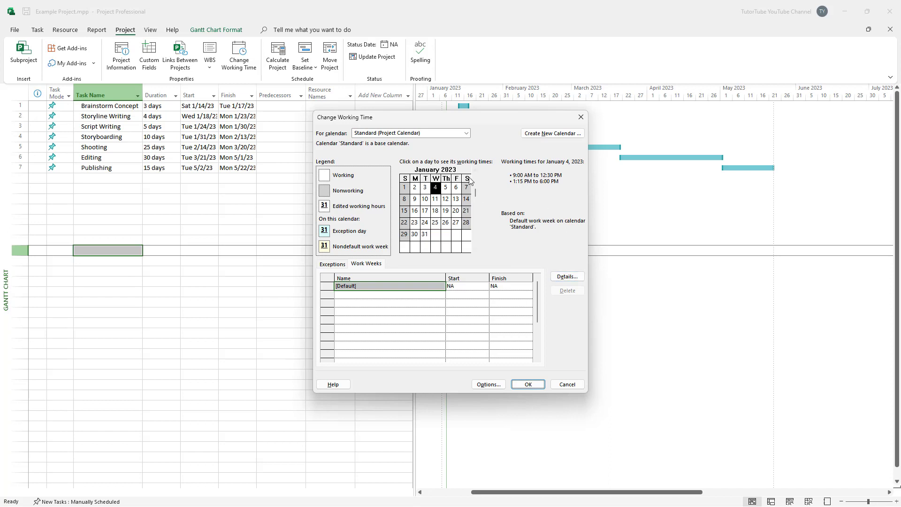
Give Sunday specific working hours of 9:00–10:00 AM in the default work week.
left_click(566, 276)
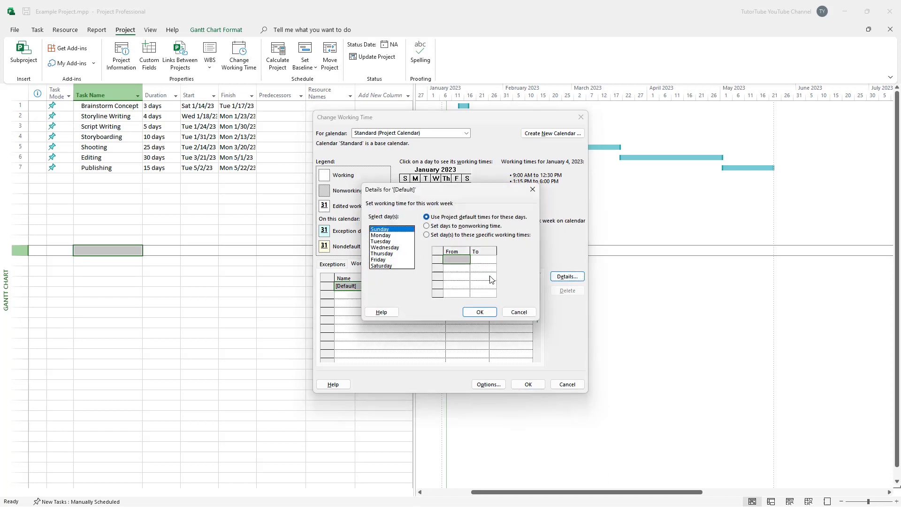
mouse_move(382, 235)
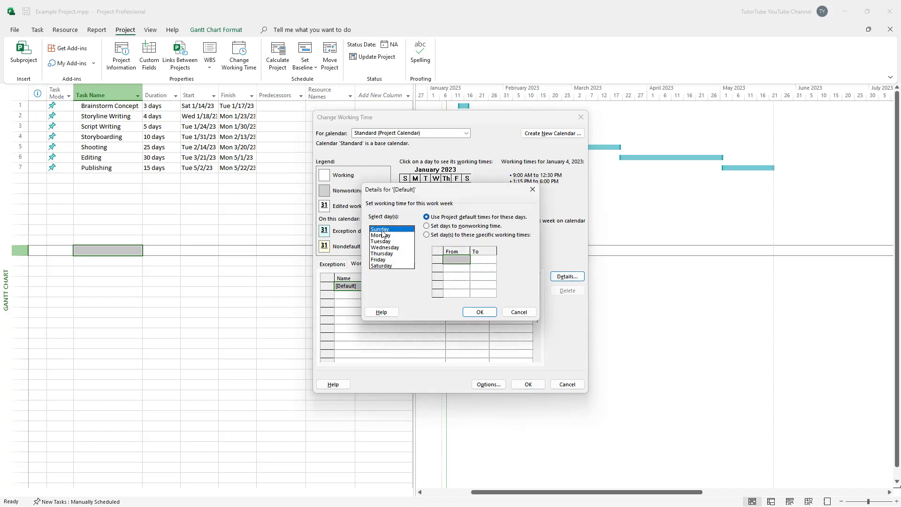
left_click(426, 235)
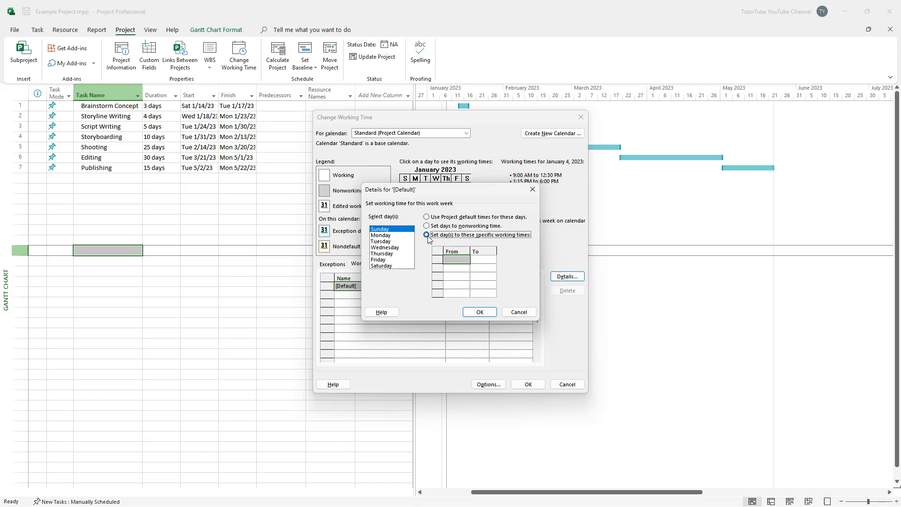
left_click(427, 234)
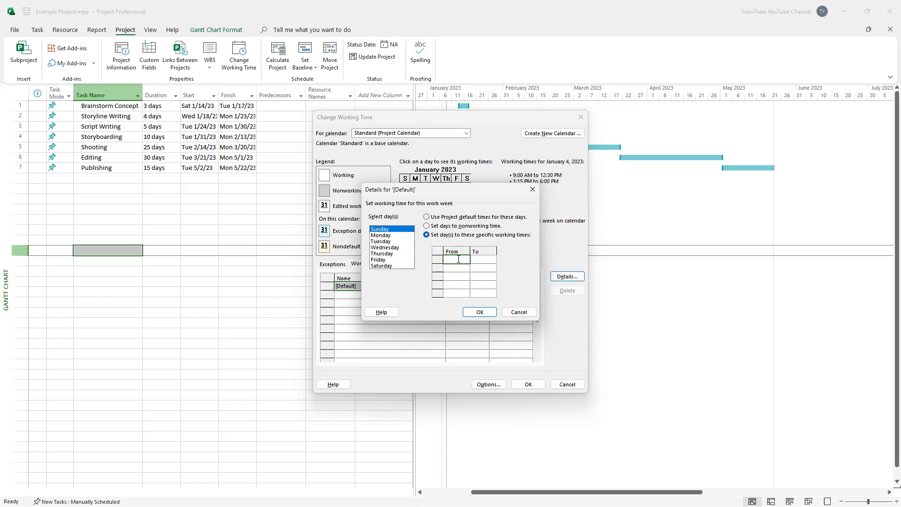
type("9:00 AM")
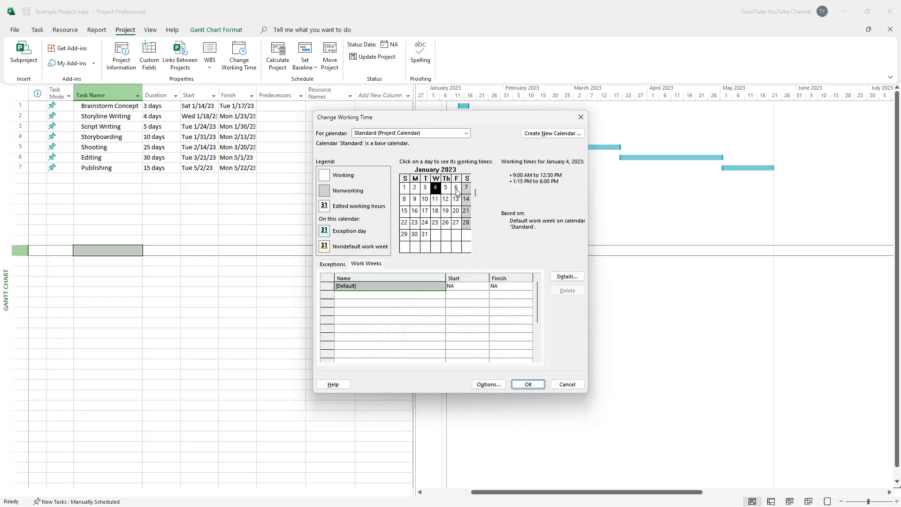
left_click(404, 188)
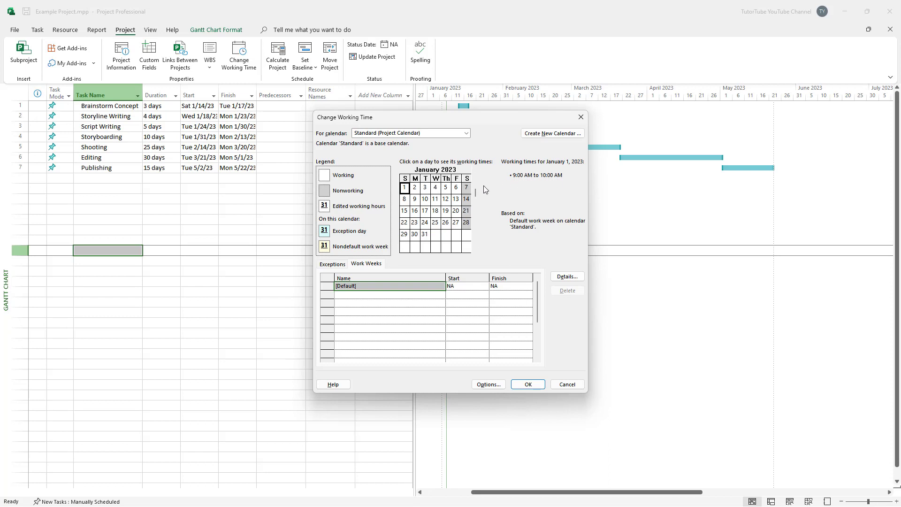
Reopen the default week details and select Friday to keep only 9:00 AM–12:30 PM.
left_click(455, 188)
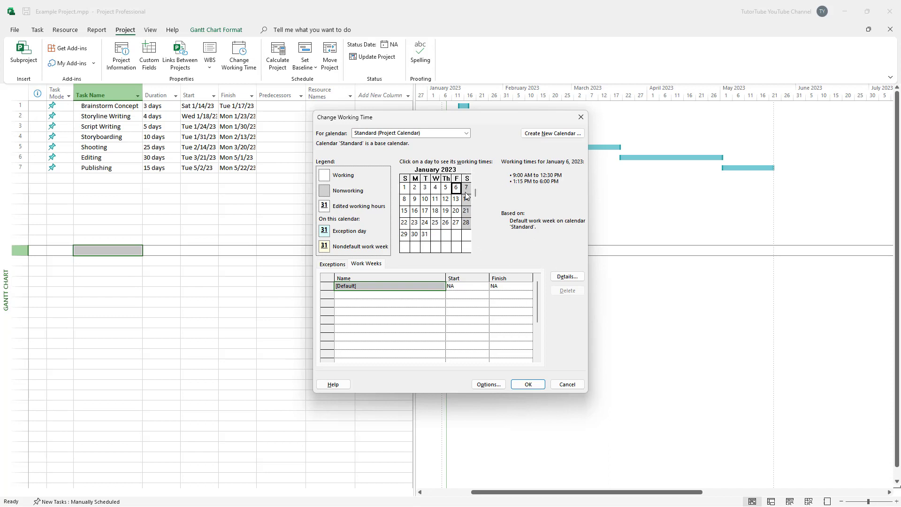
left_click(565, 276)
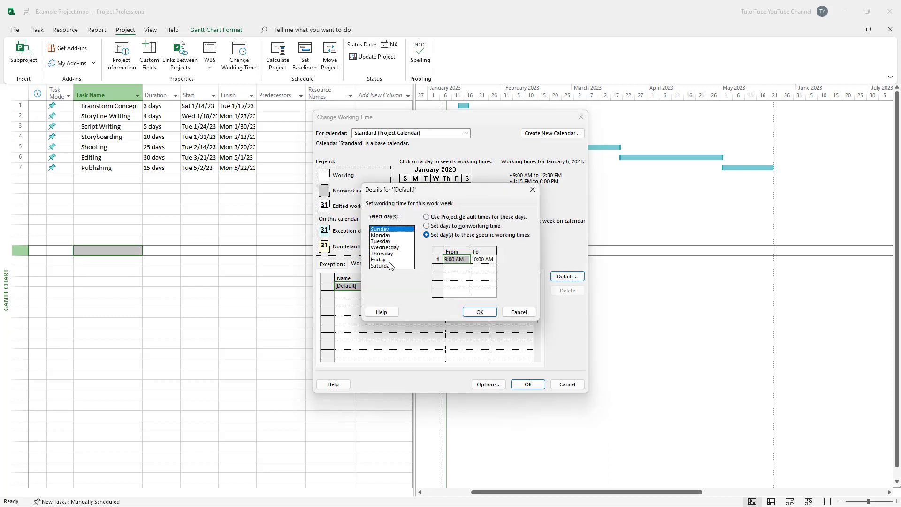
left_click(378, 259)
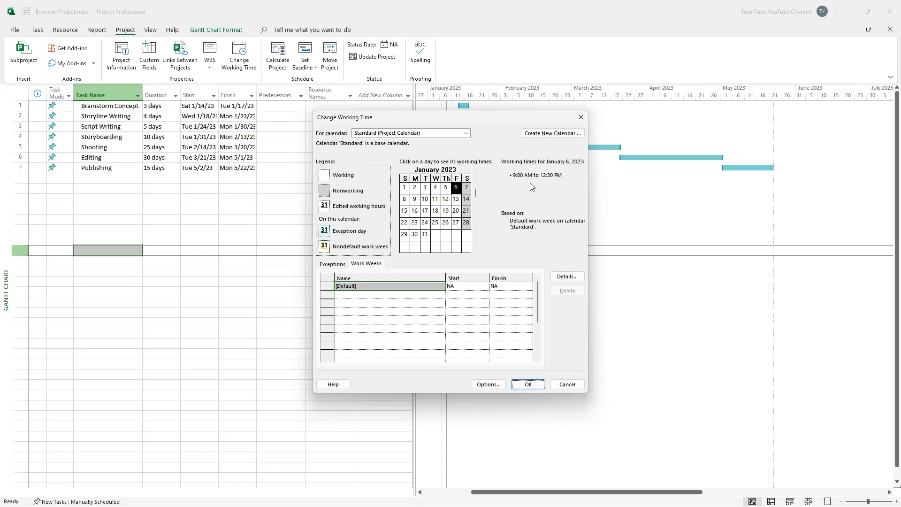
Verify weekday hours and nonworking Saturdays (Jan 7, 14, 28), then apply the calendar so Publishing ends 5/23/23.
left_click(424, 199)
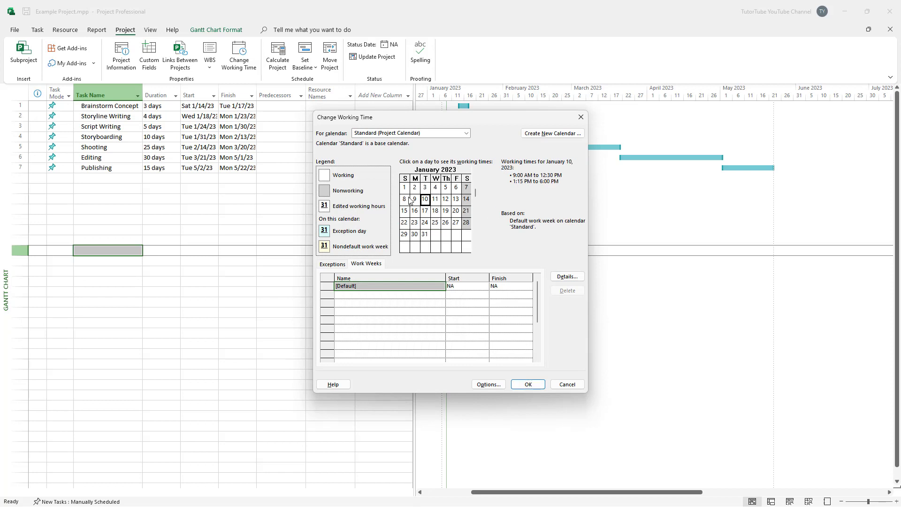
left_click(455, 187)
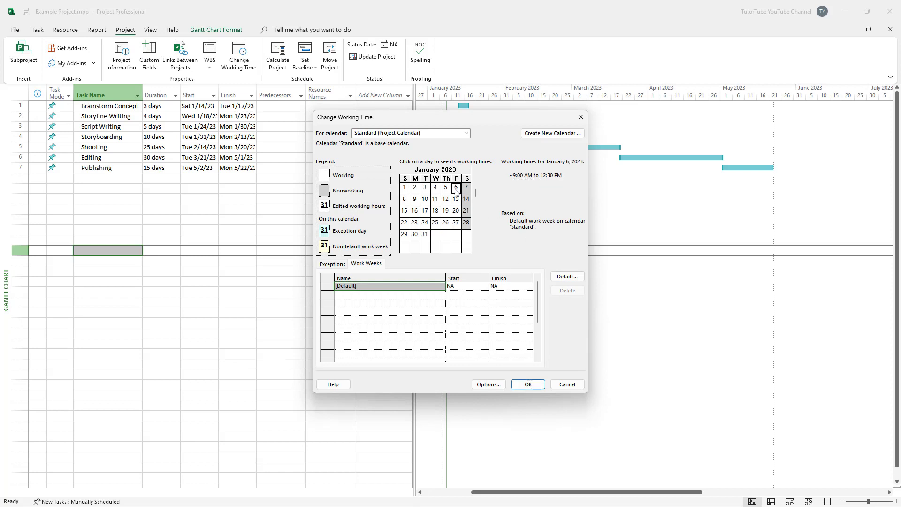
left_click(435, 211)
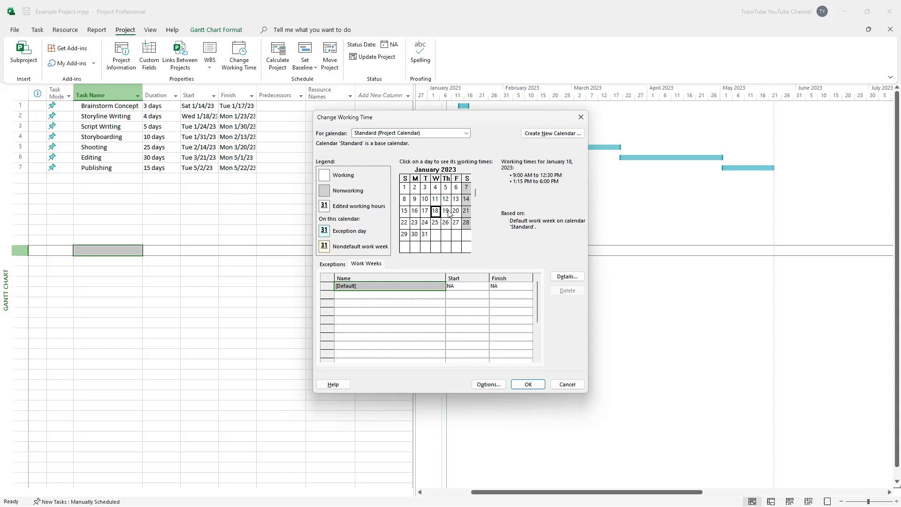
left_click(466, 199)
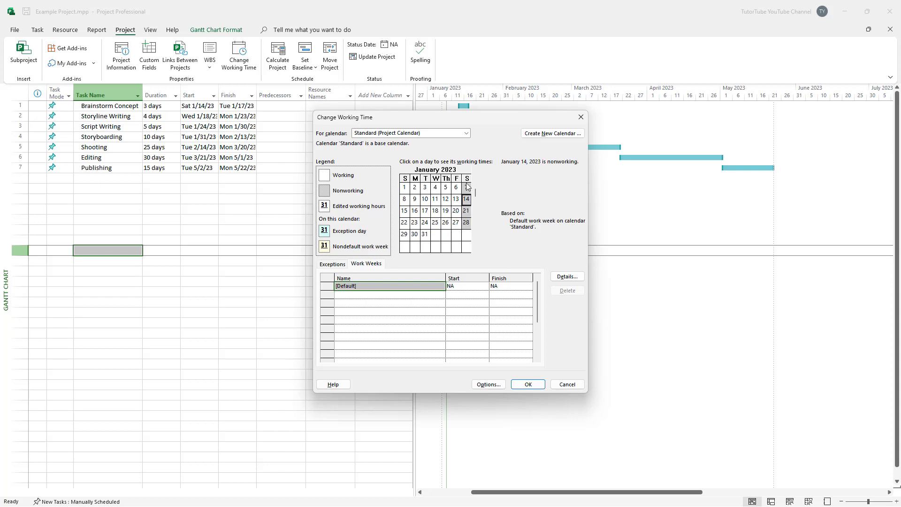
left_click(467, 223)
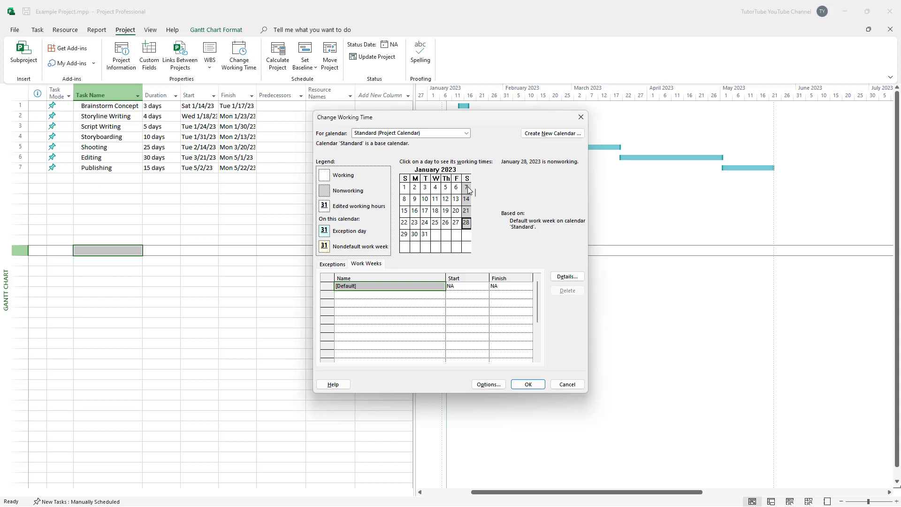
left_click(466, 188)
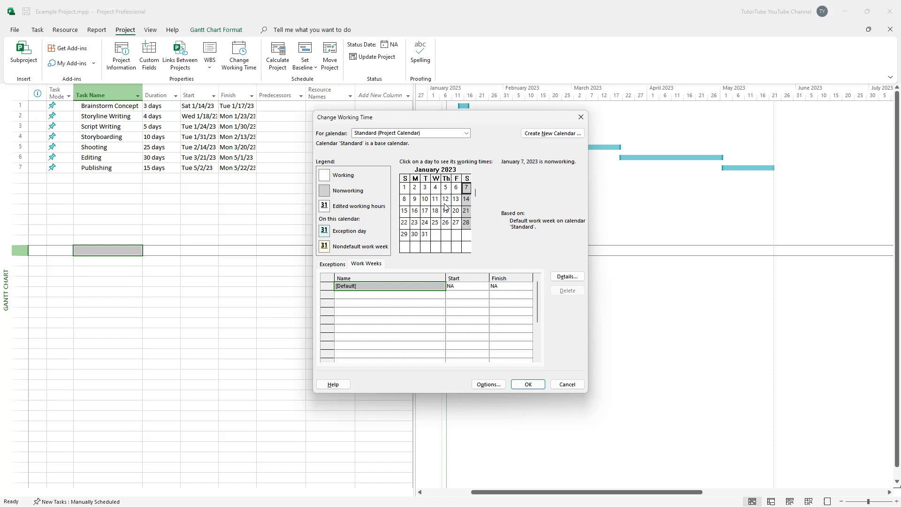
left_click(527, 384)
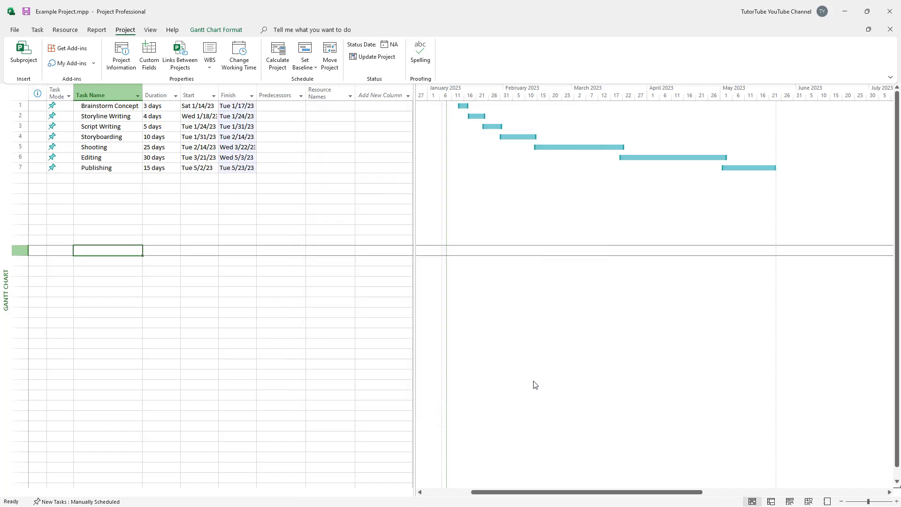
mouse_move(537, 377)
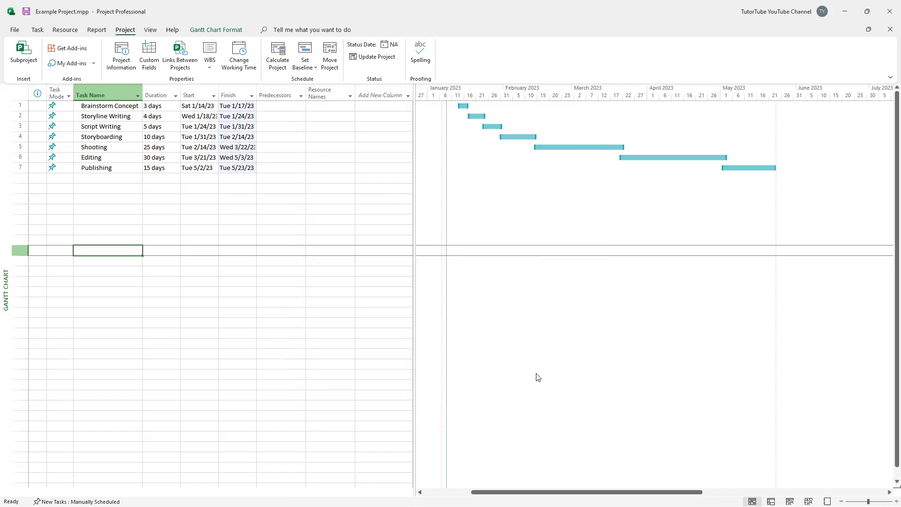